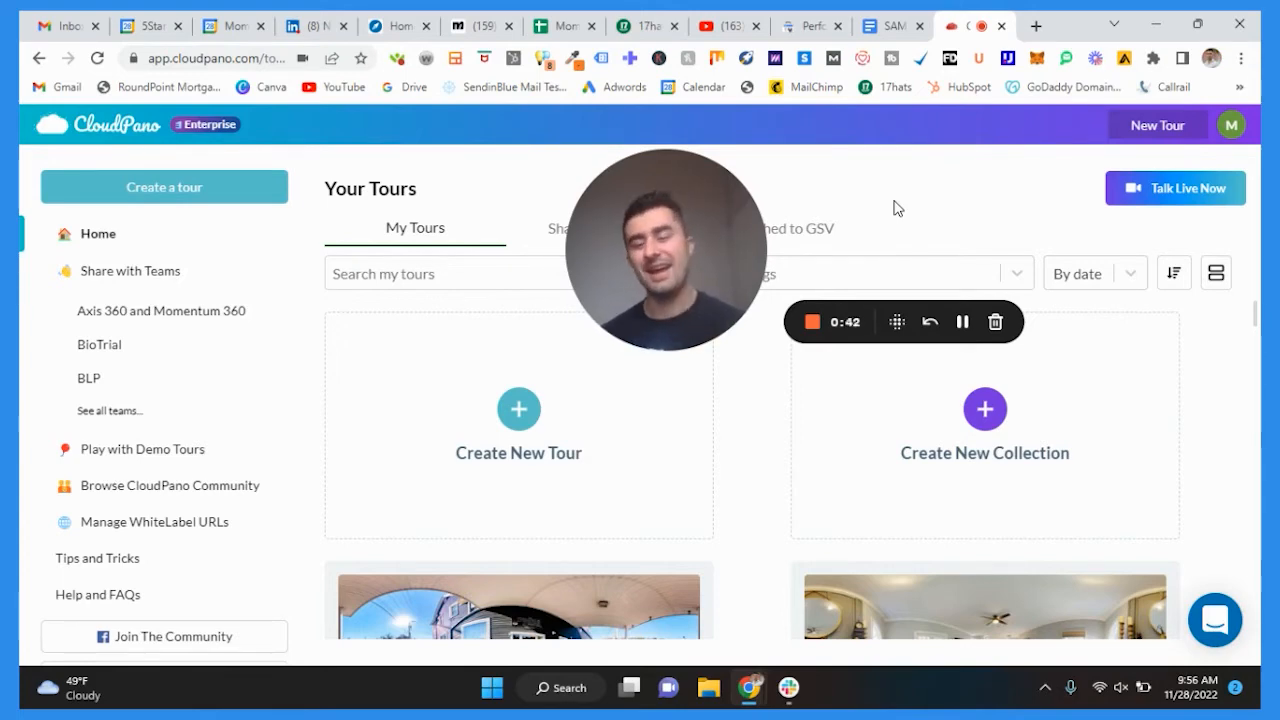
mouse_move(244, 476)
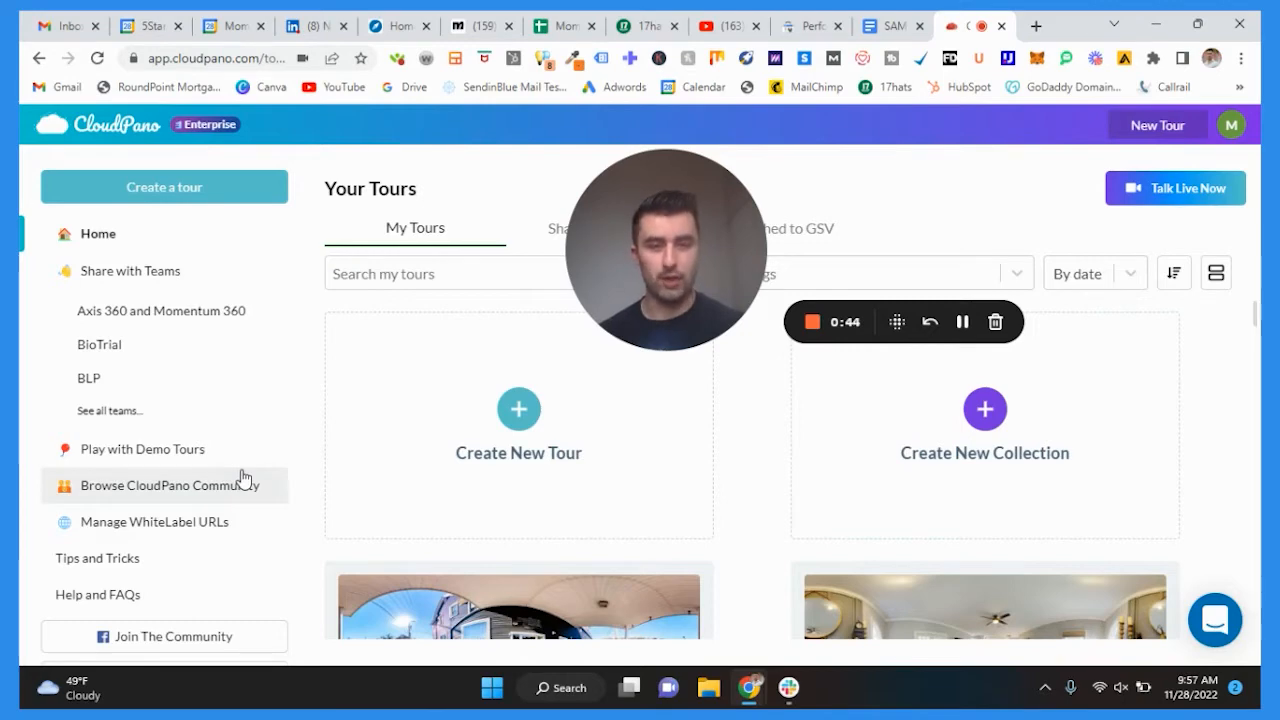
mouse_move(872, 190)
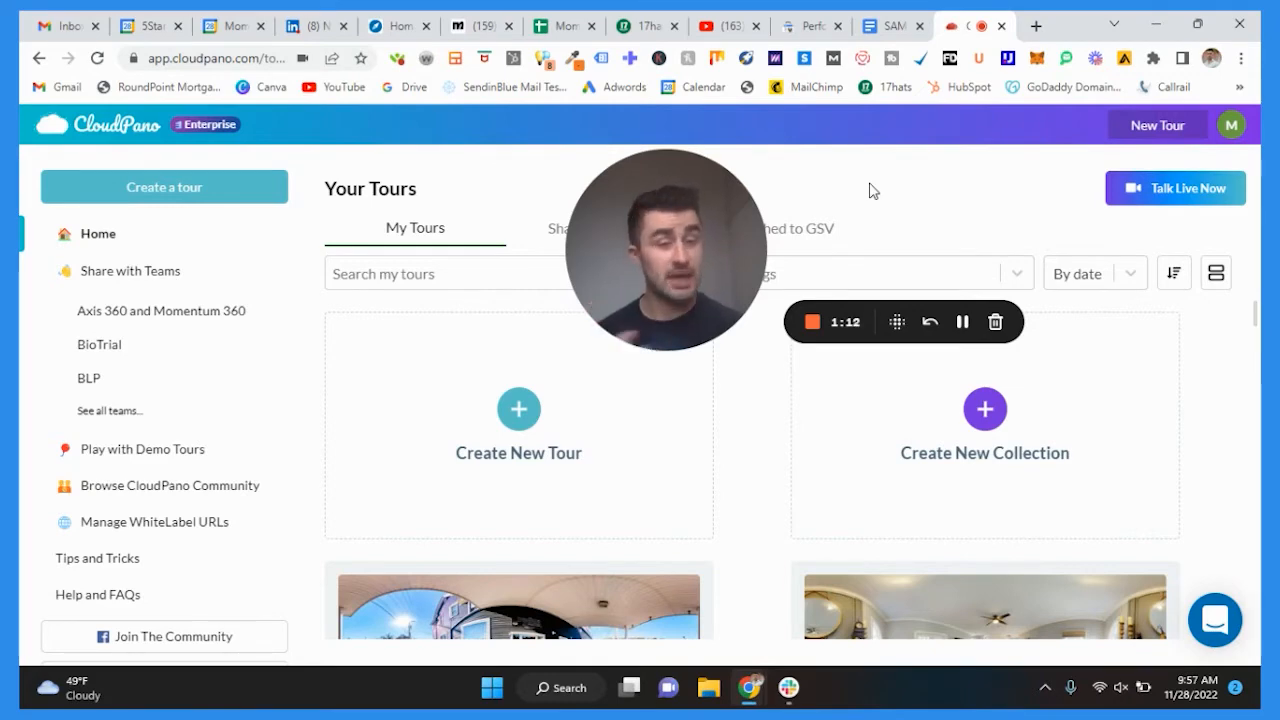
- Go to the Share with Teams area from the left sidebar
left_click_drag(666, 250, 714, 496)
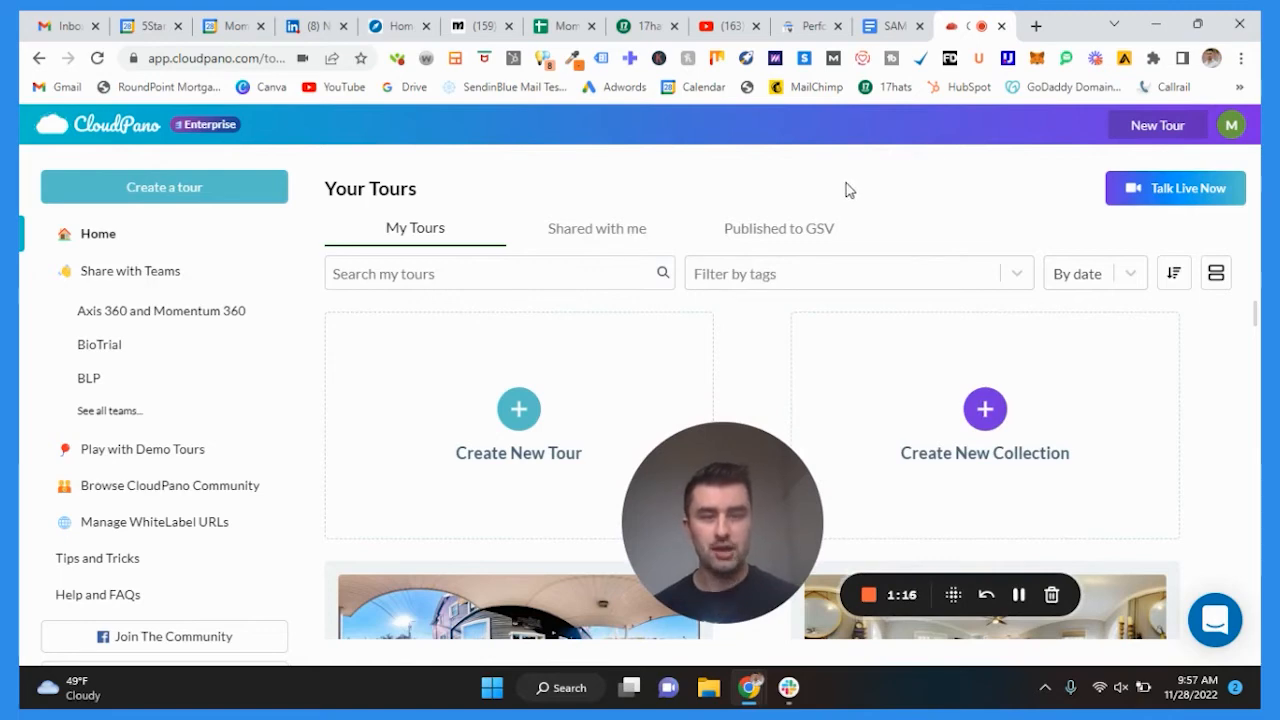
mouse_move(340, 152)
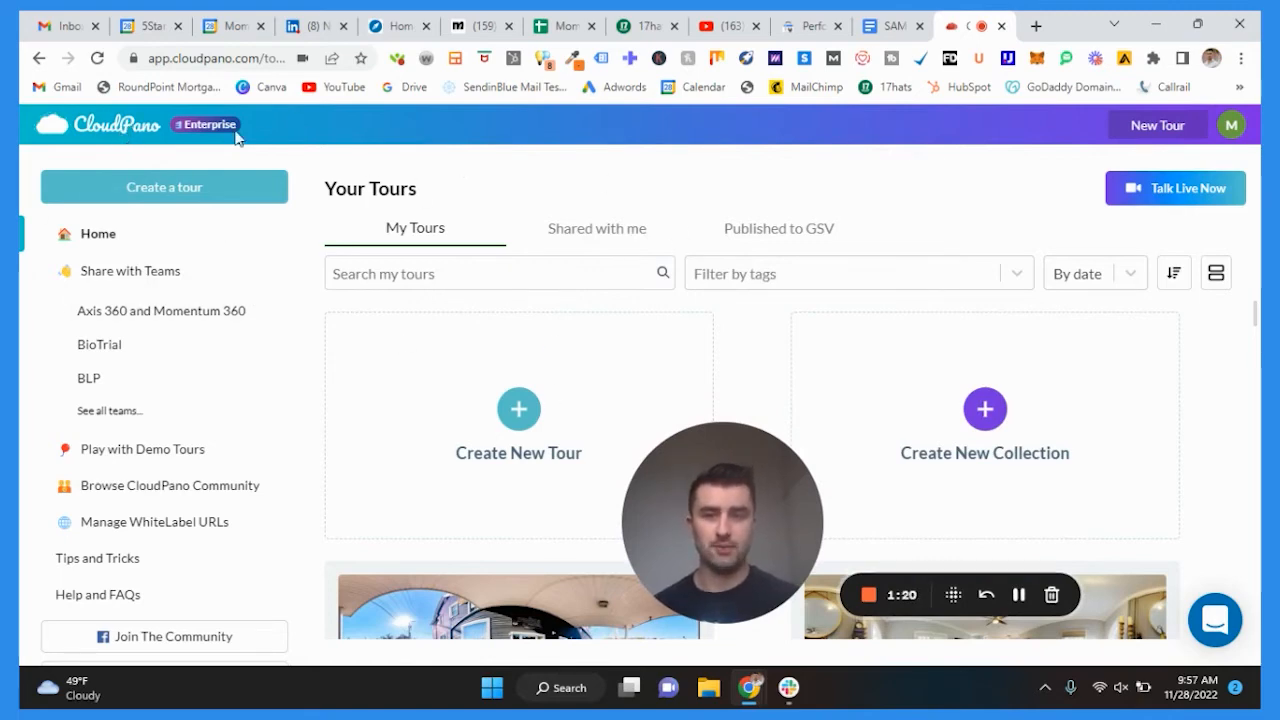
mouse_move(500, 170)
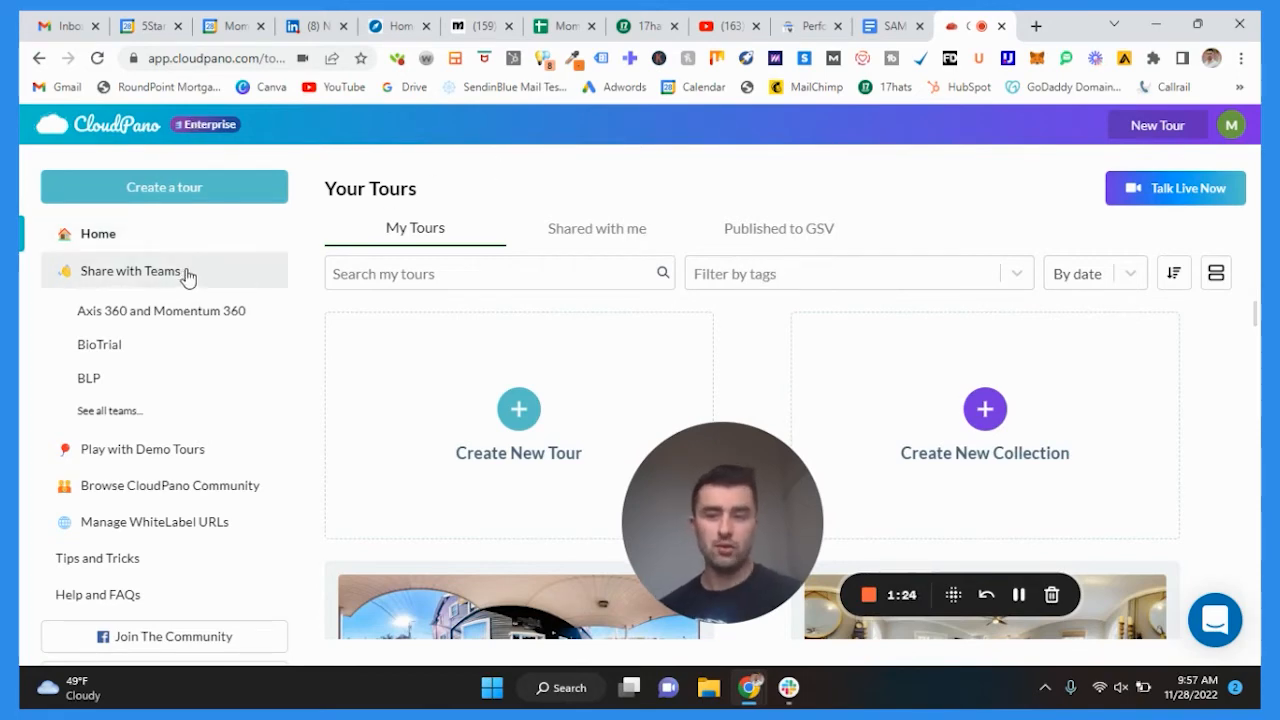
mouse_move(172, 276)
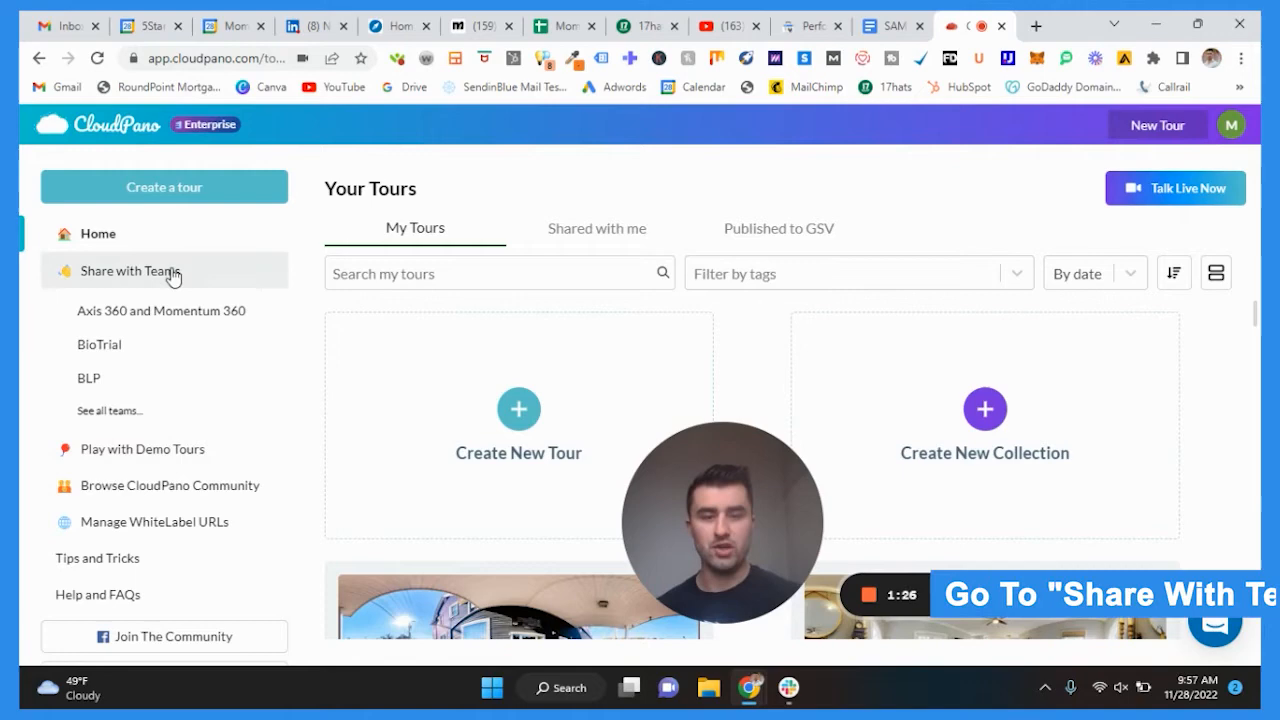
left_click(130, 270)
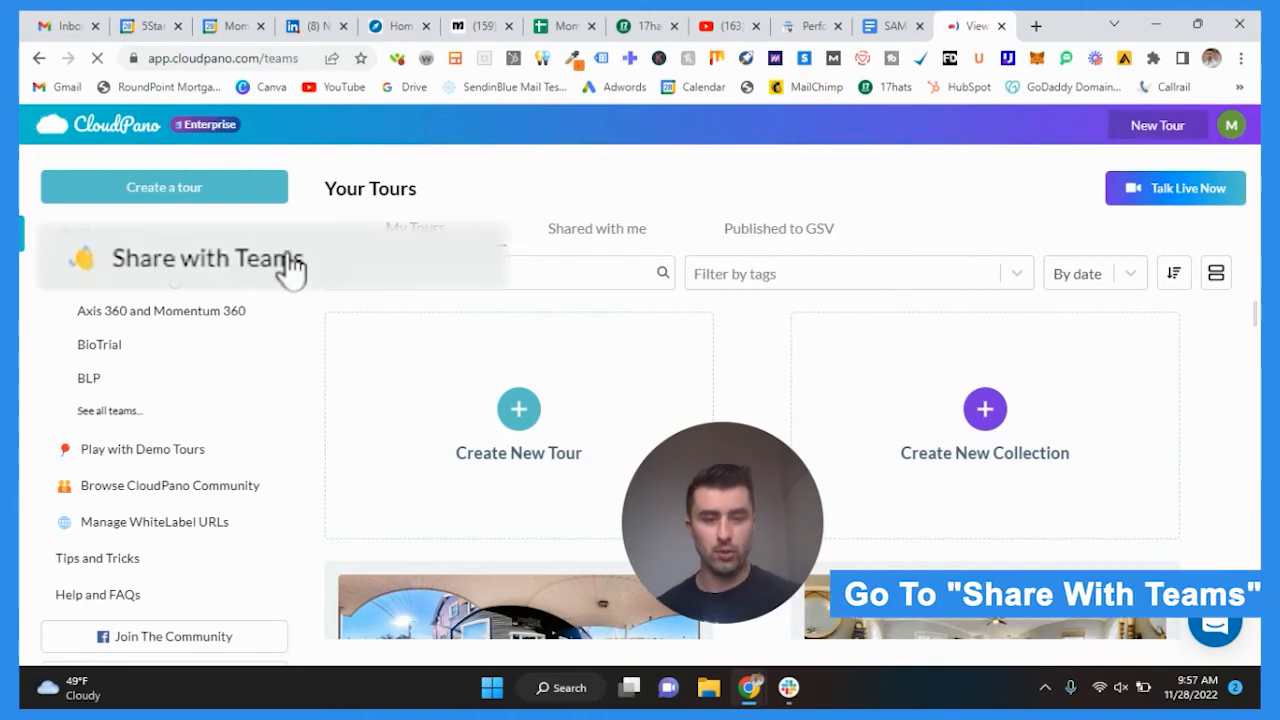
left_click(200, 258)
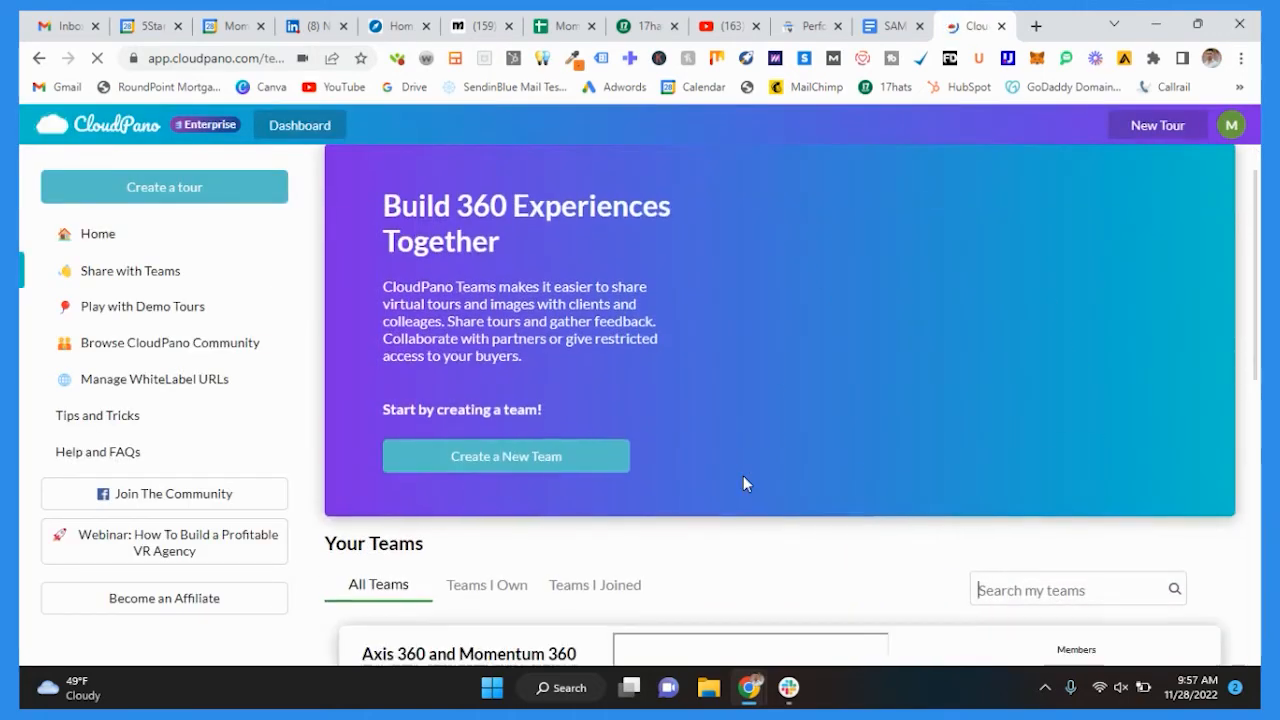
left_click(128, 270)
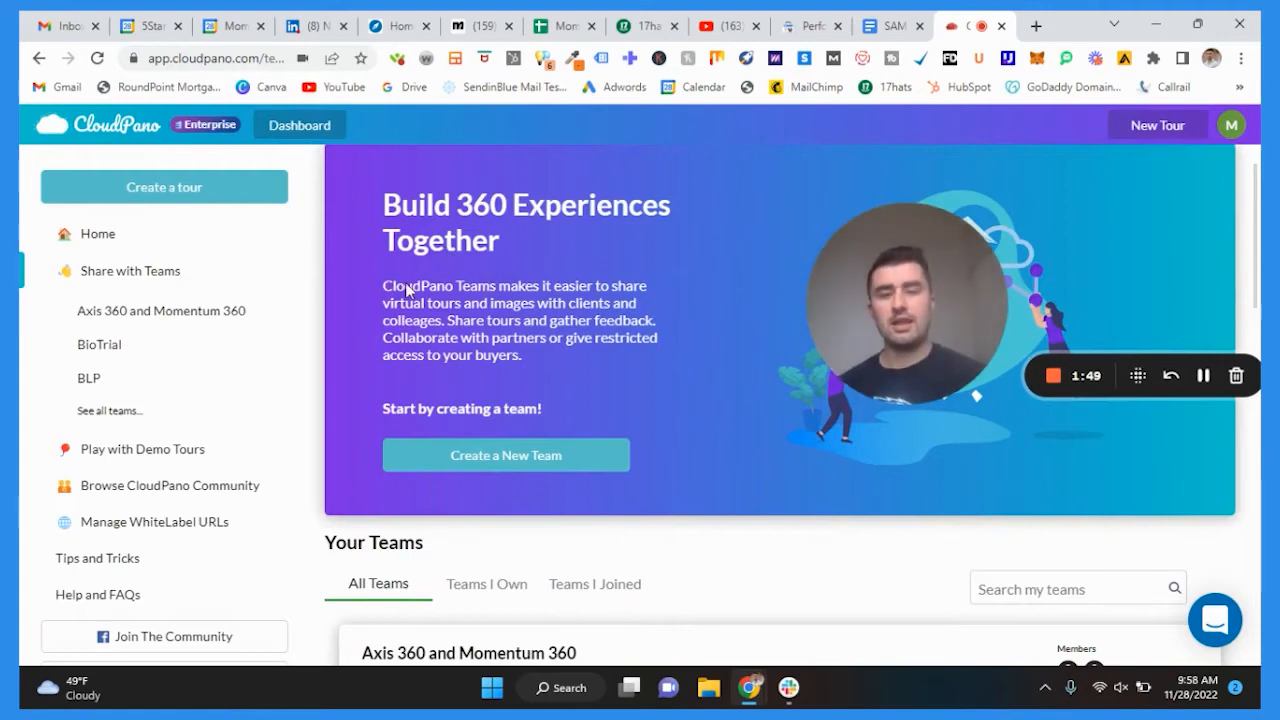
mouse_move(676, 252)
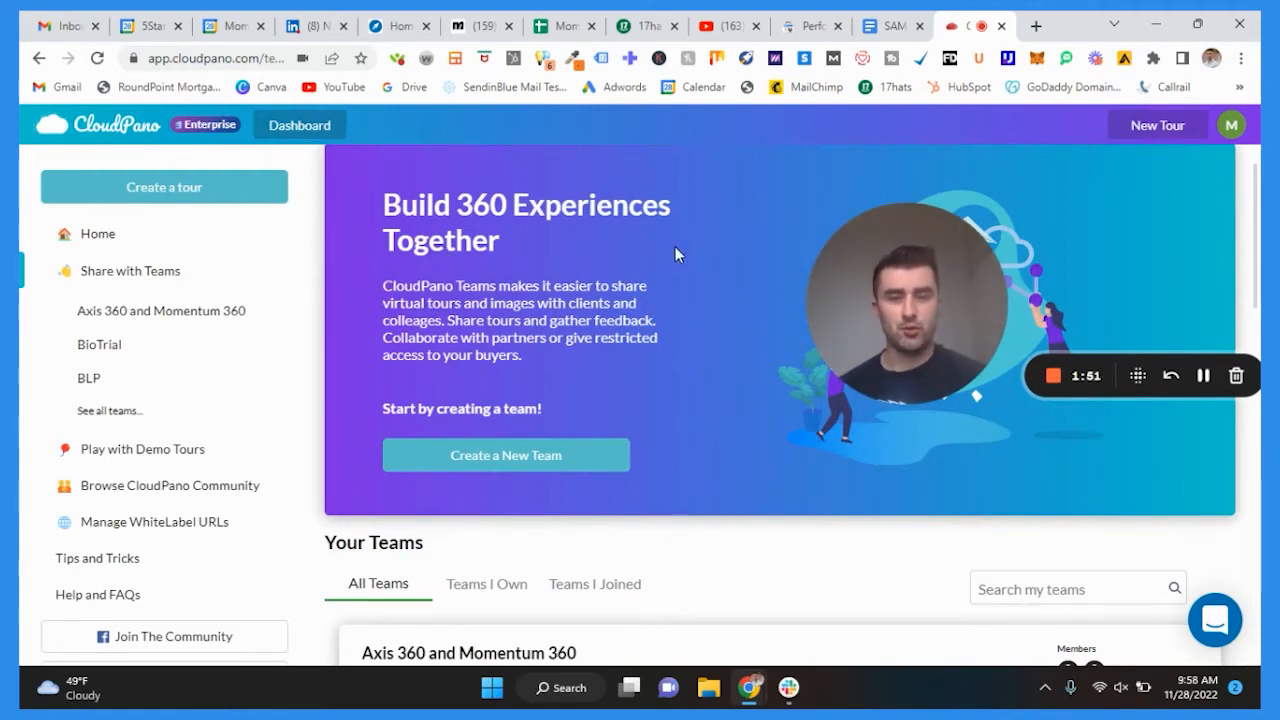
mouse_move(592, 318)
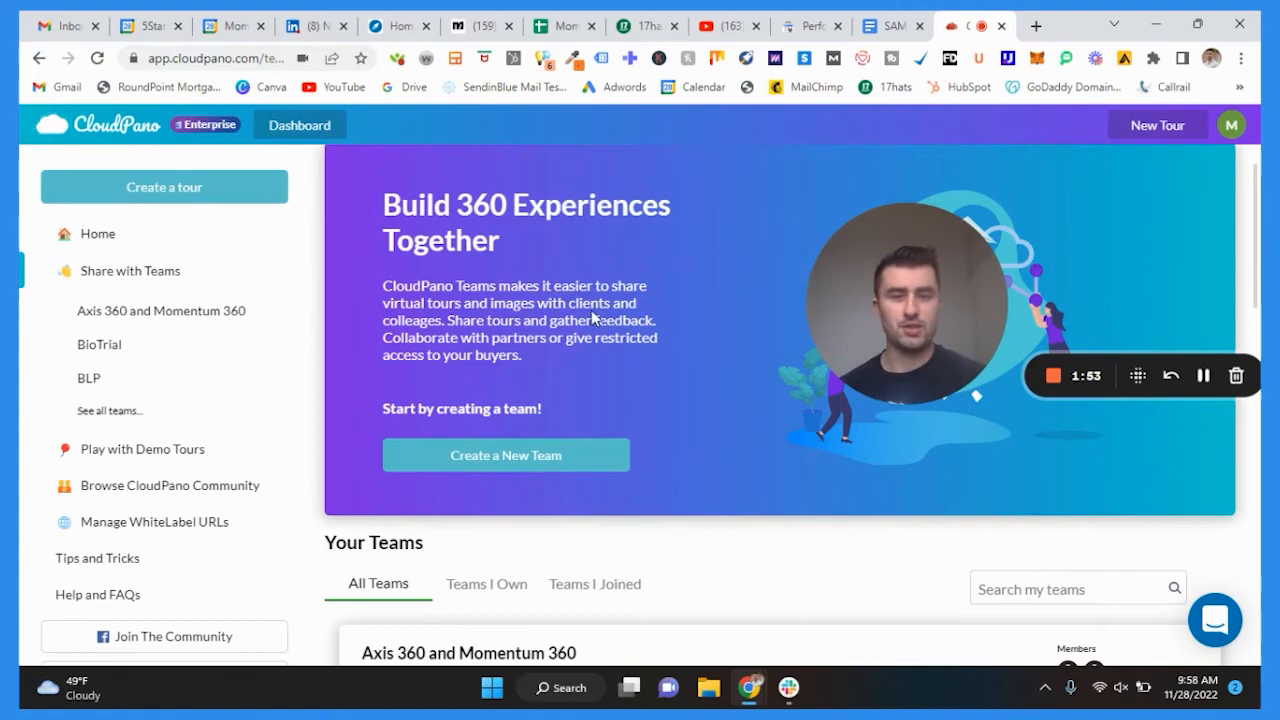
mouse_move(658, 268)
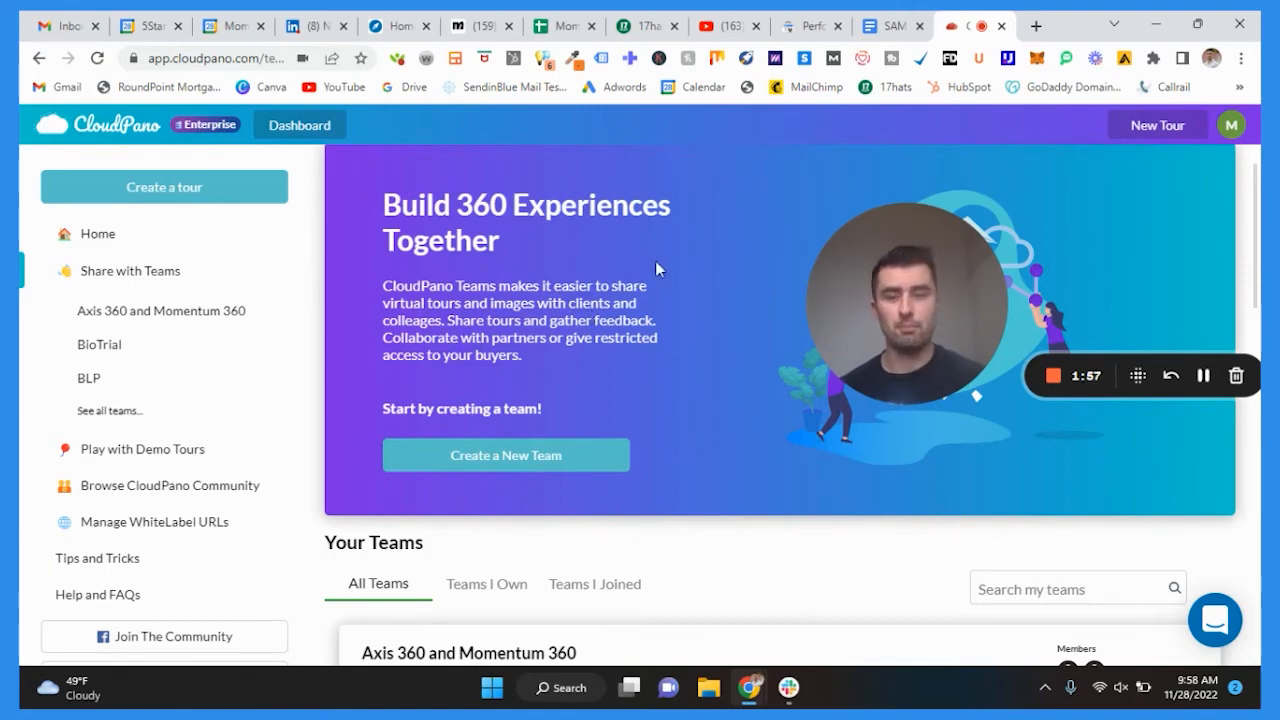
mouse_move(696, 412)
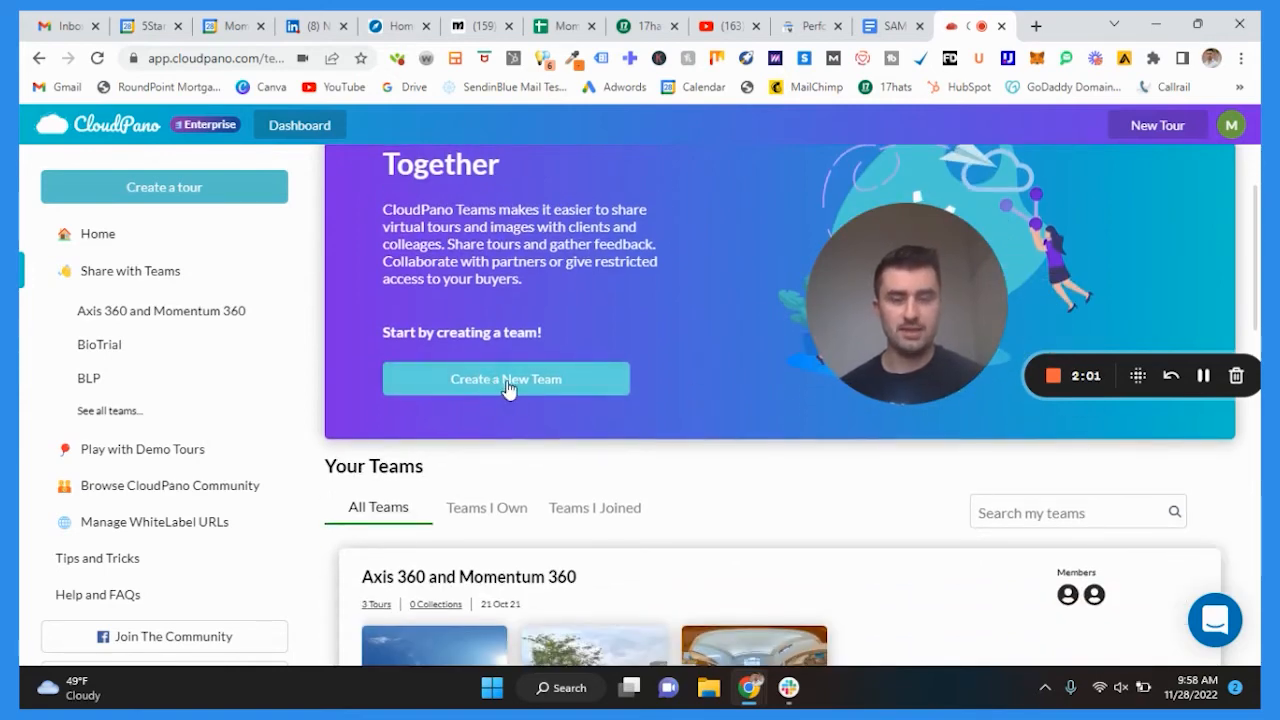
- Scroll to the Your Teams list showing Axis 360 and Momentum 360 with its three tours
scroll("down", 3)
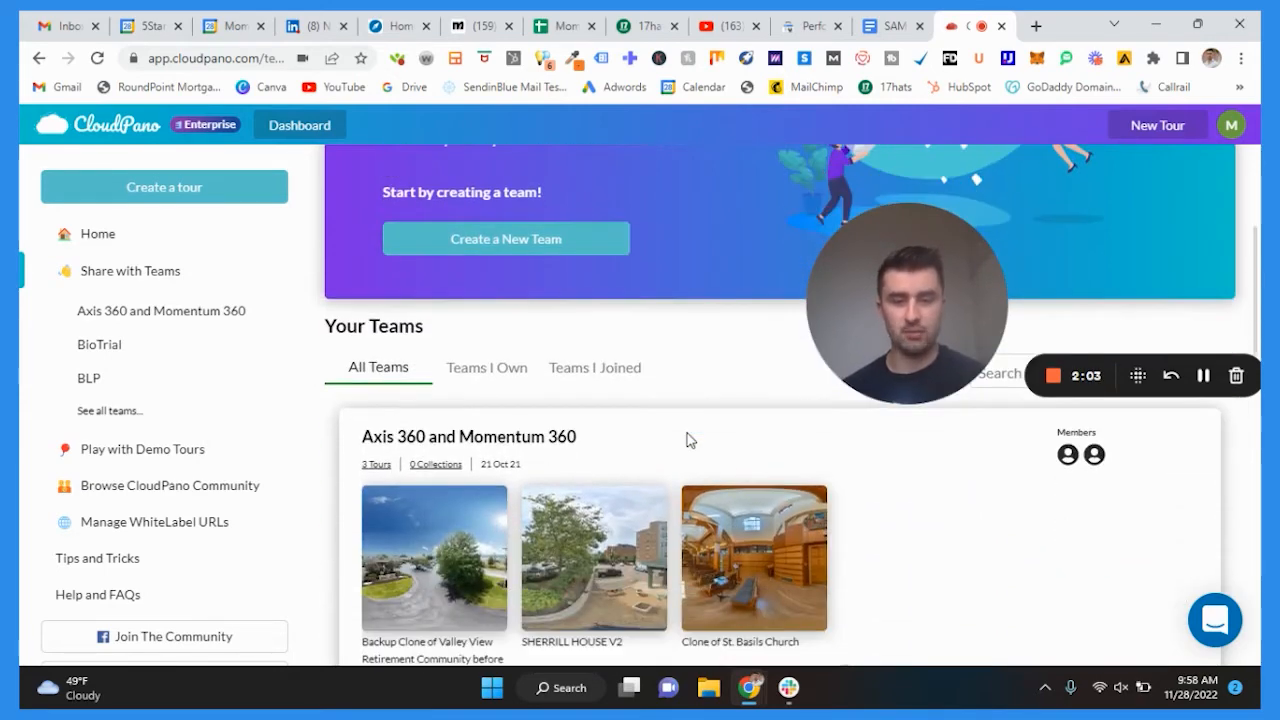
mouse_move(764, 482)
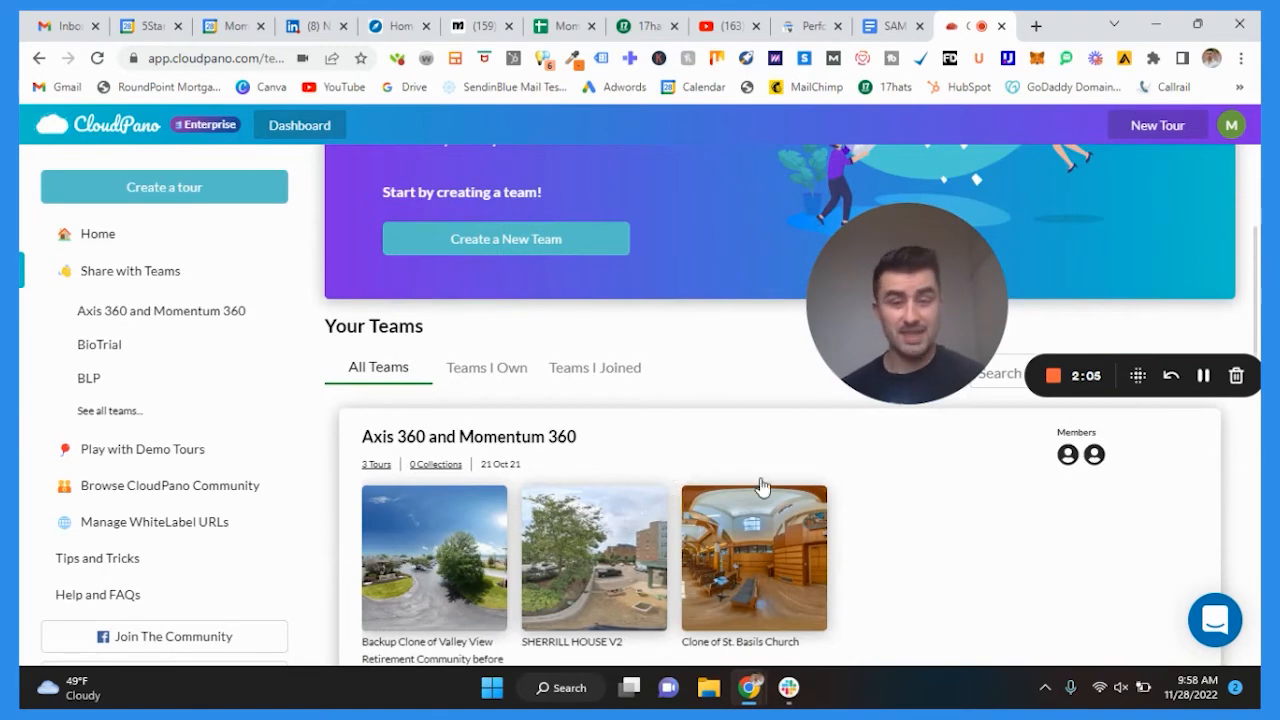
scroll("up", 3)
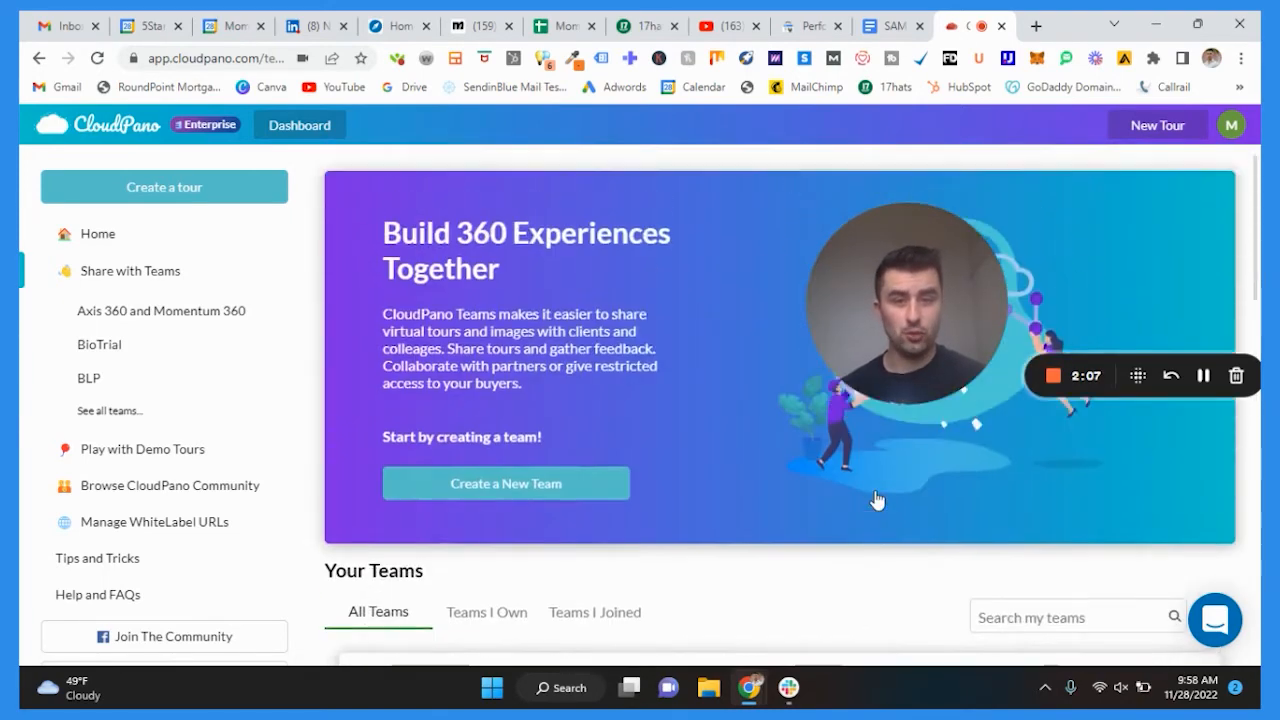
scroll("down", 3)
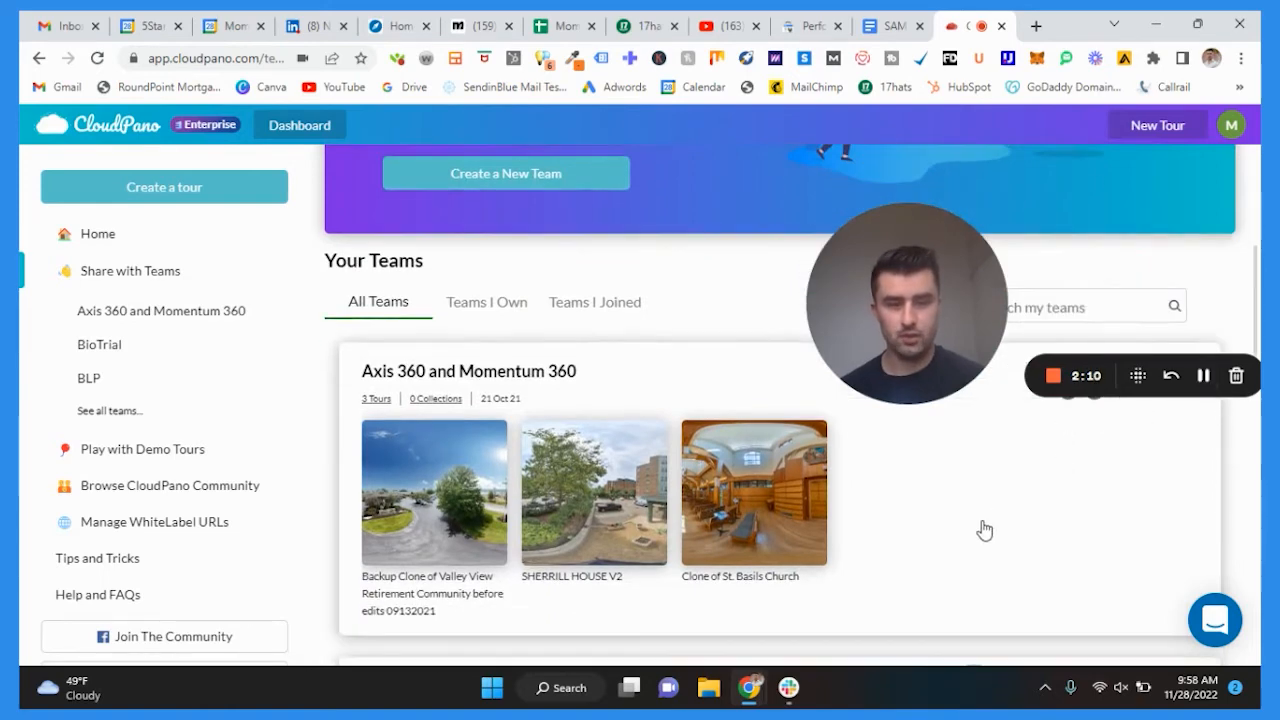
scroll("down", 3)
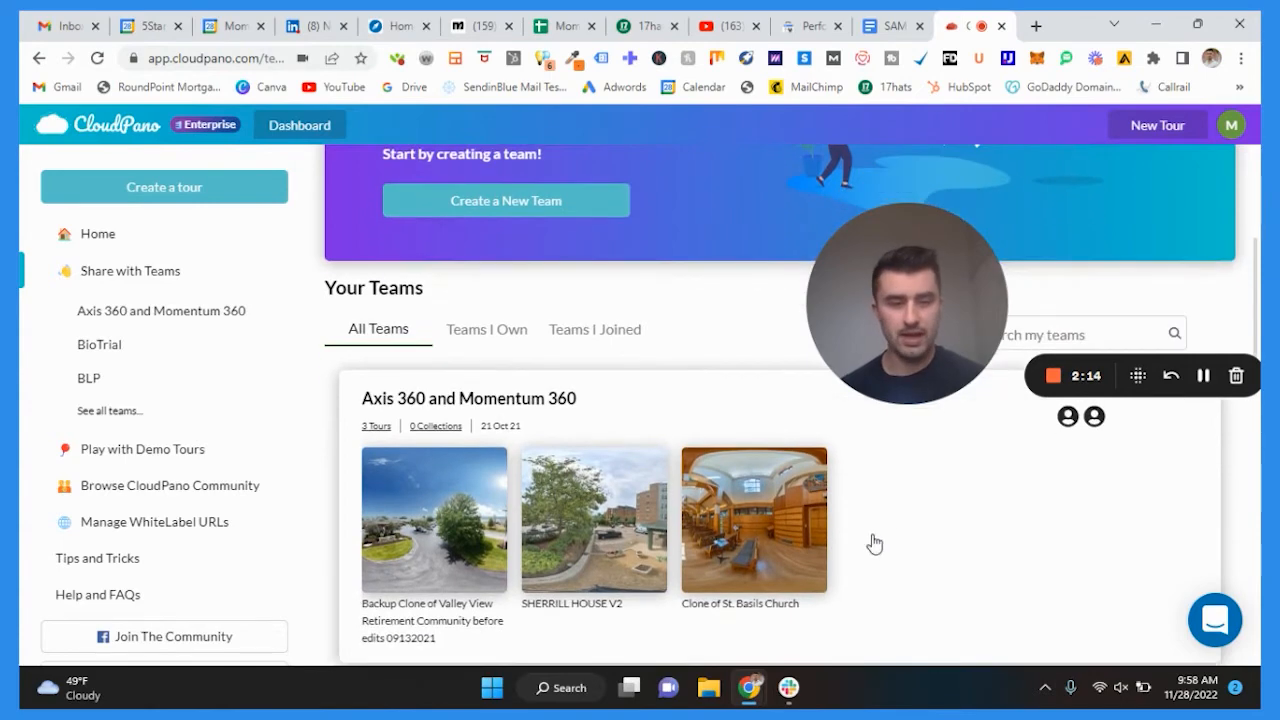
- Enter the Axis 360 and Momentum 360 team and view Manage Team Members, listing only the owner
left_click(160, 312)
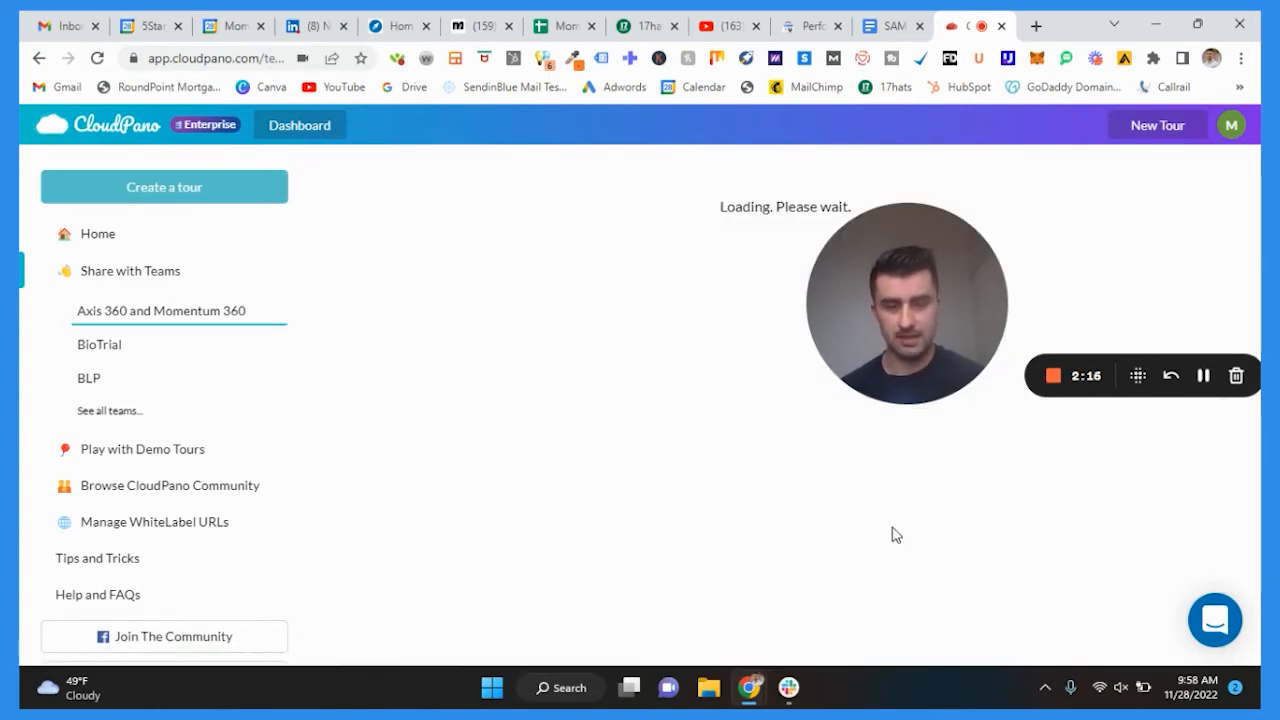
left_click(160, 310)
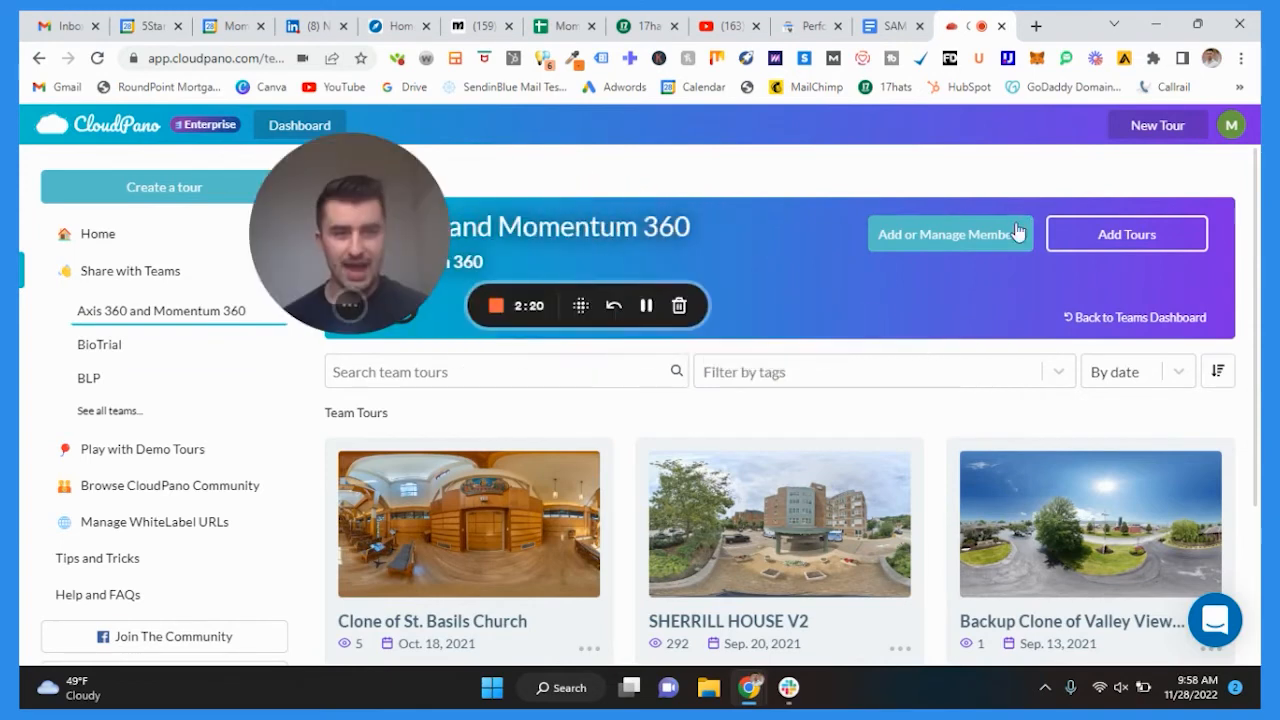
left_click(948, 232)
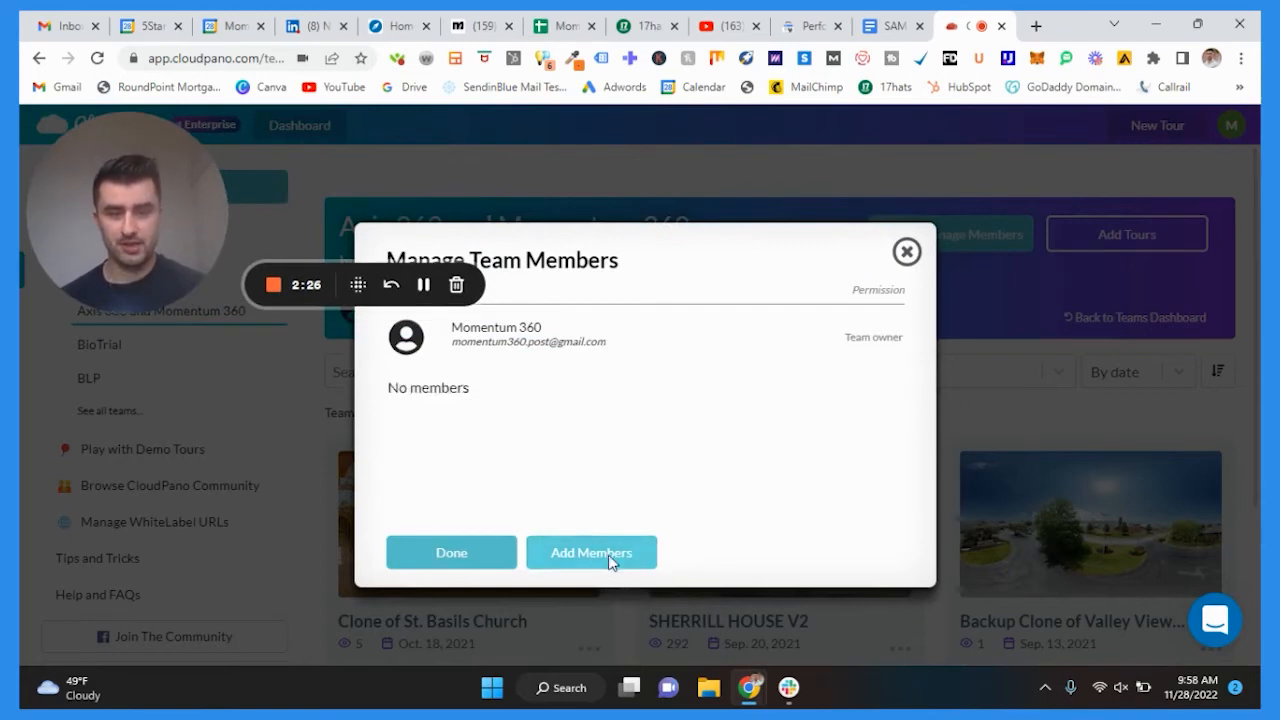
- Begin adding members and search 'sean', finding no existing CloudPano user
left_click(592, 552)
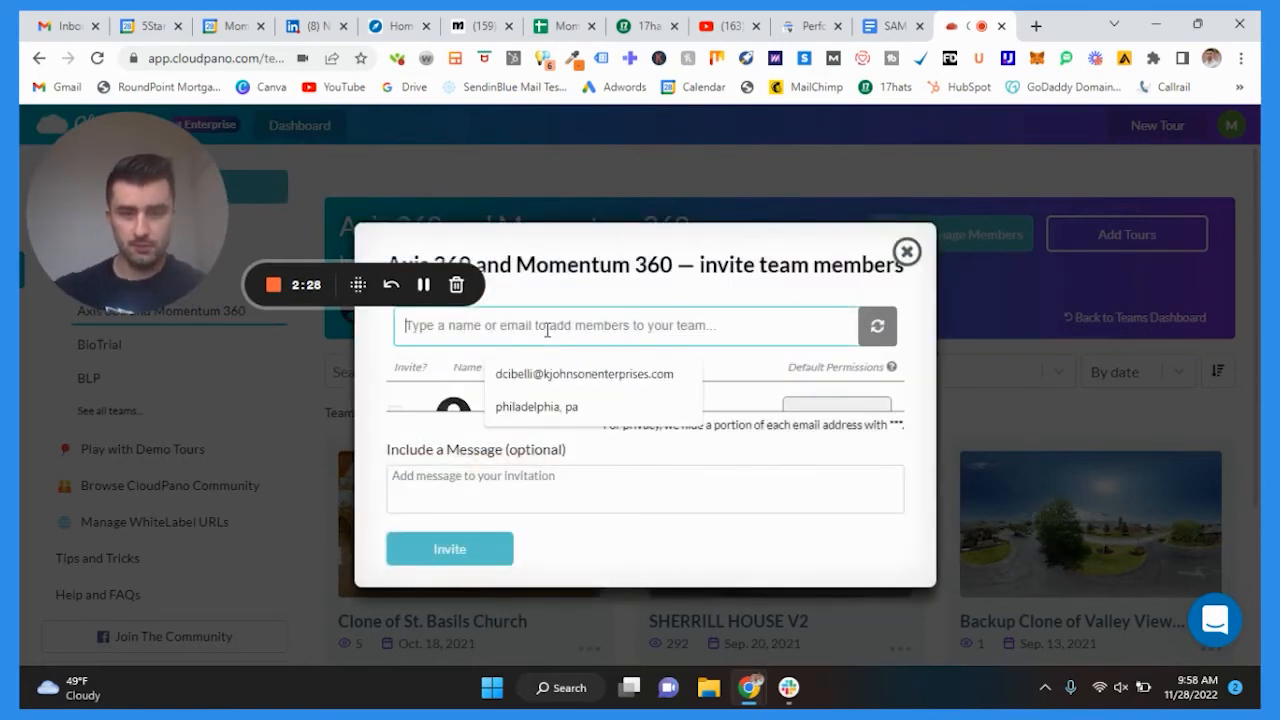
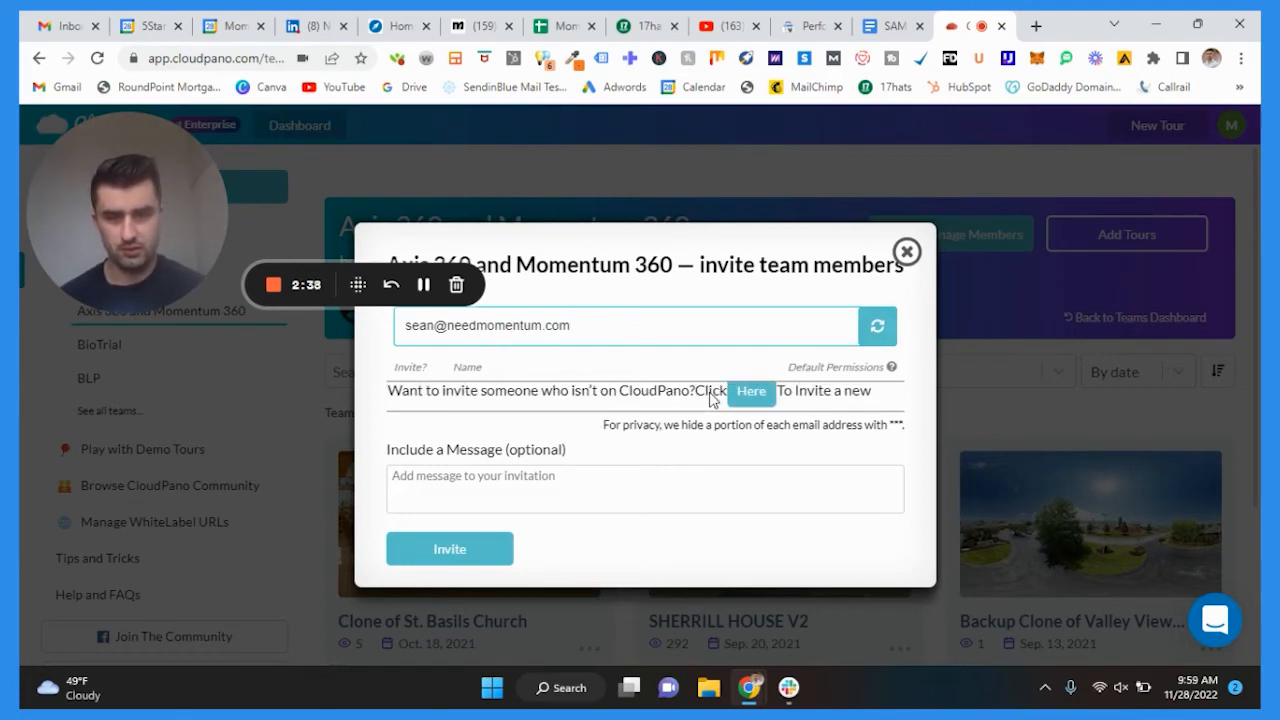
left_click(752, 390)
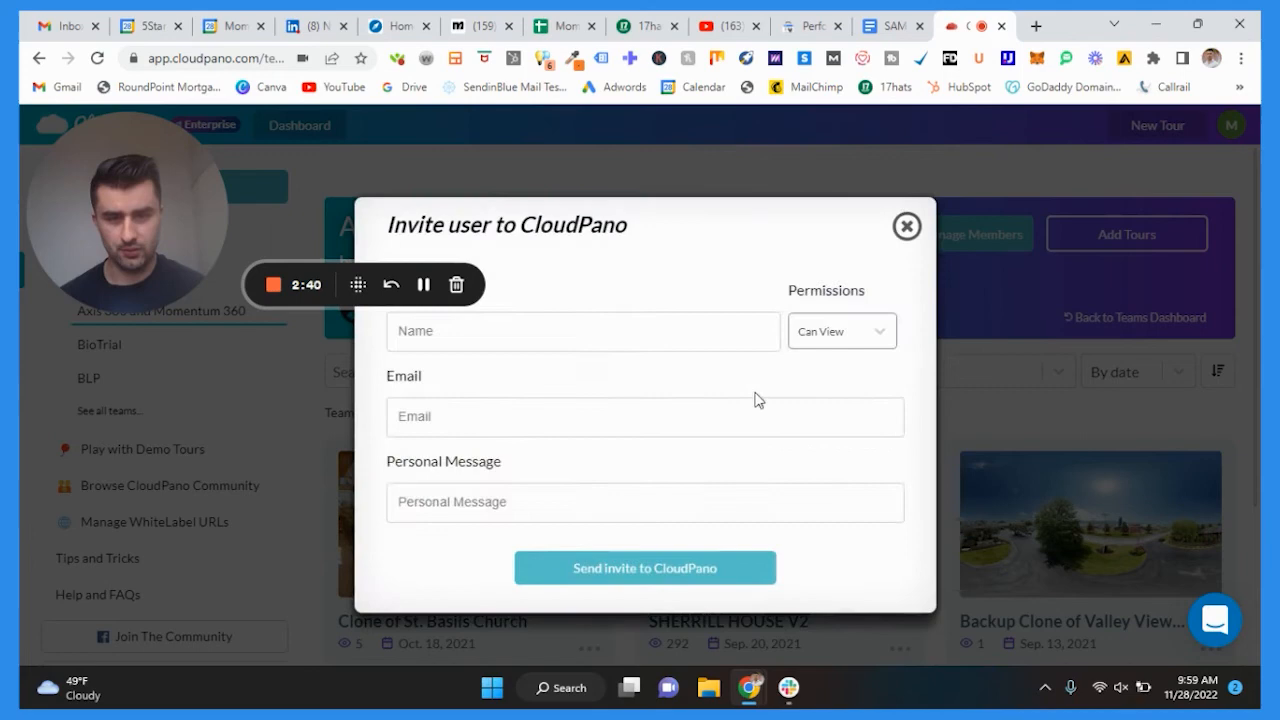
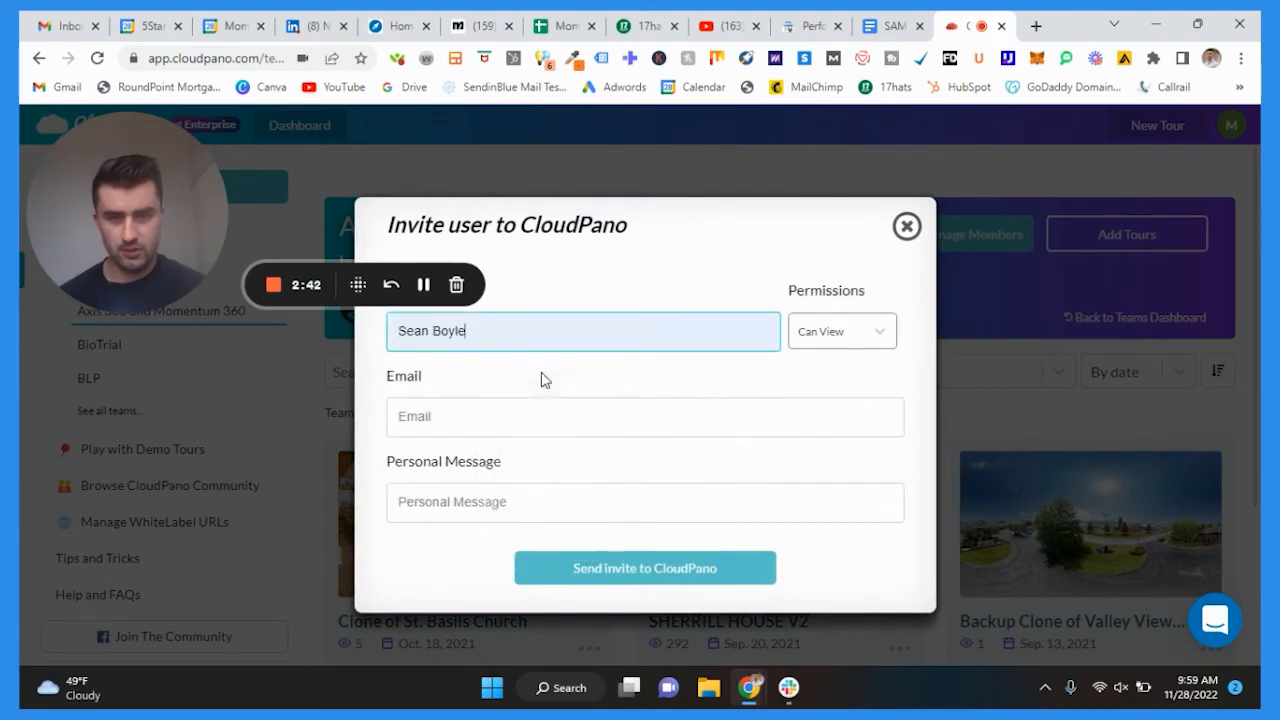
left_click(644, 418)
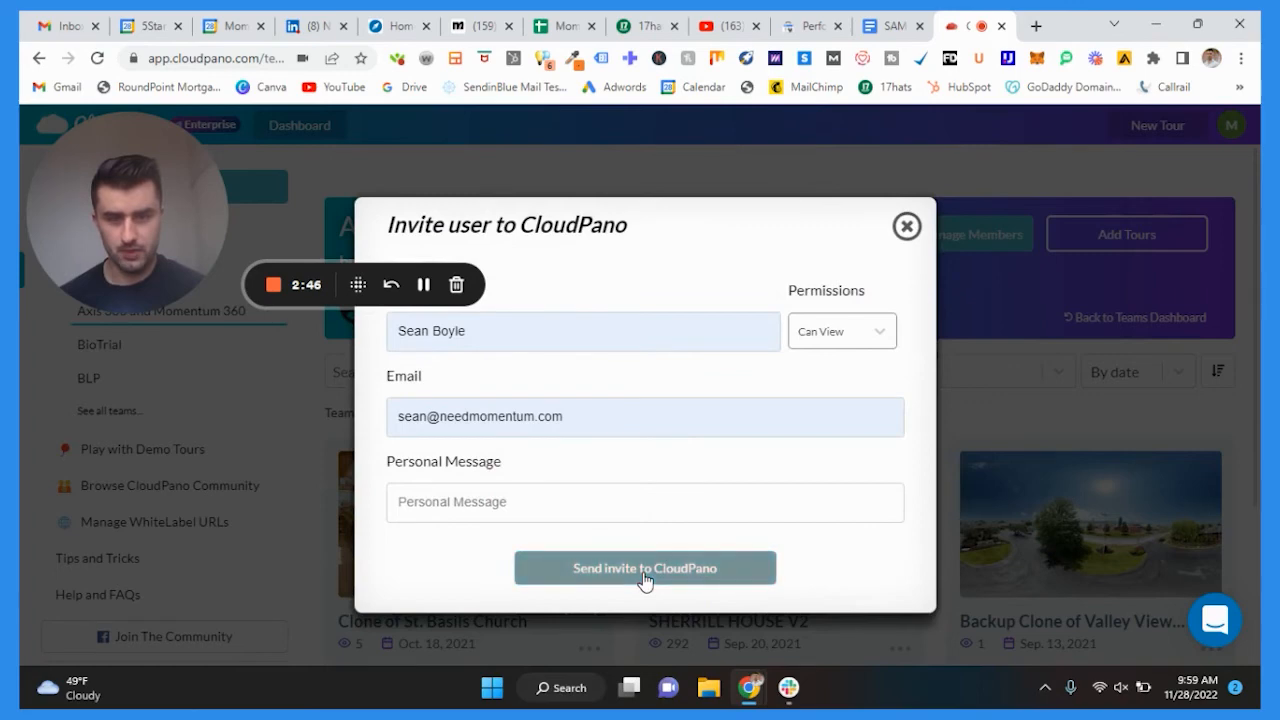
left_click(644, 568)
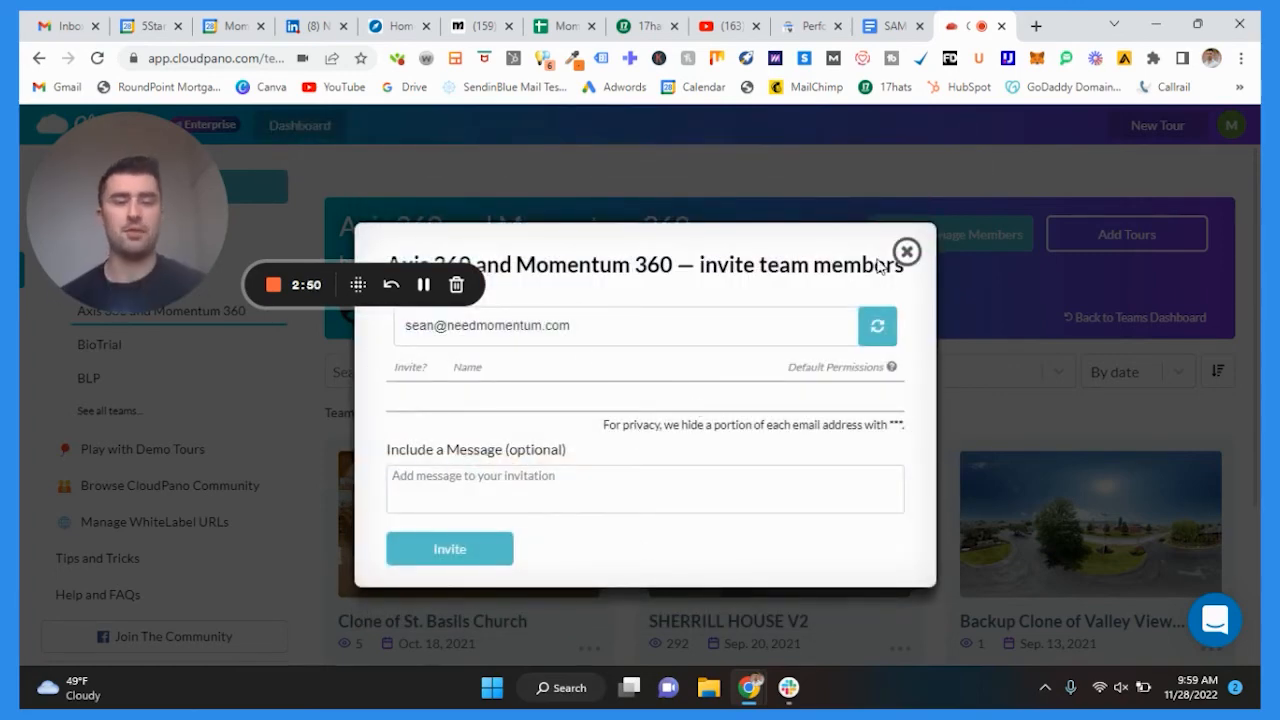
left_click(906, 248)
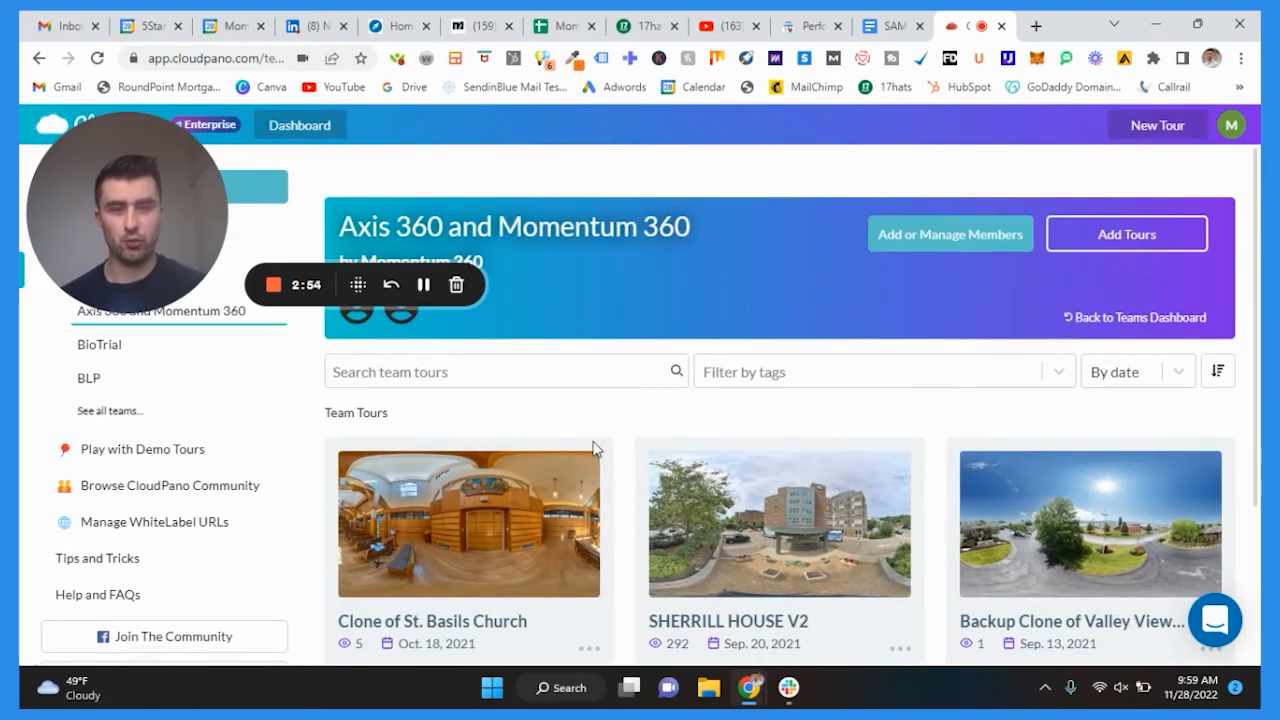
mouse_move(710, 344)
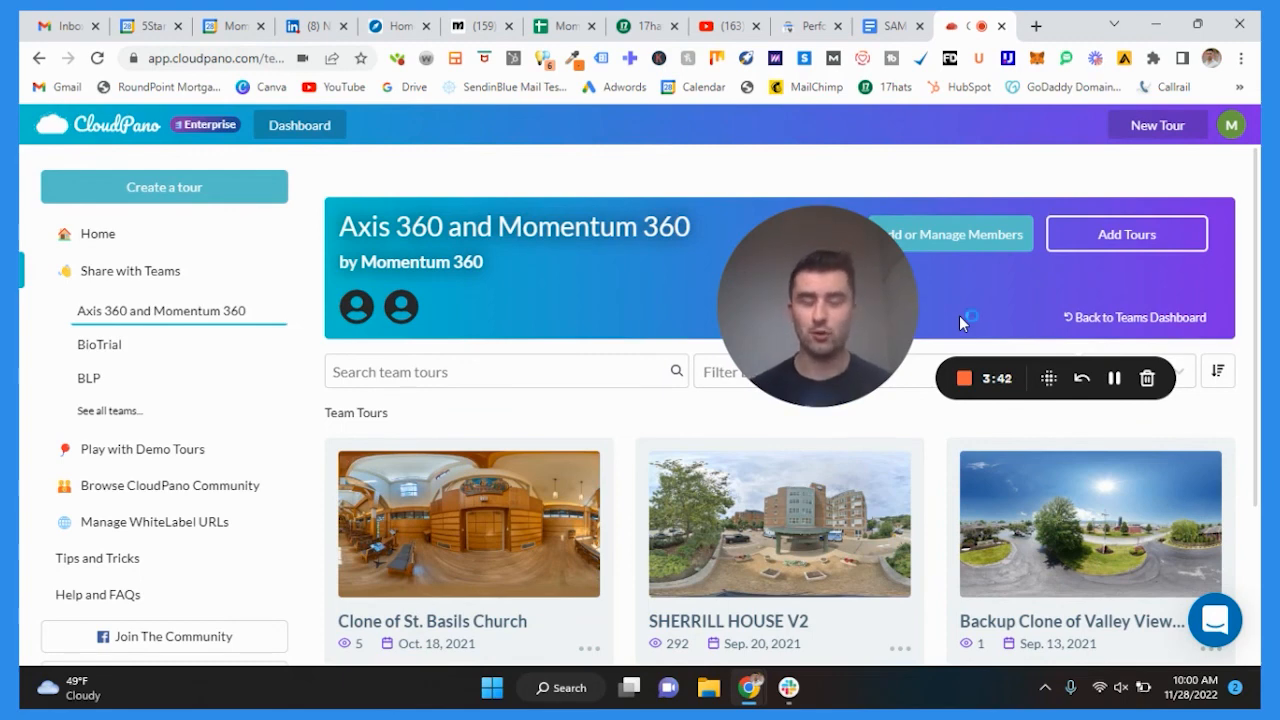
mouse_move(968, 380)
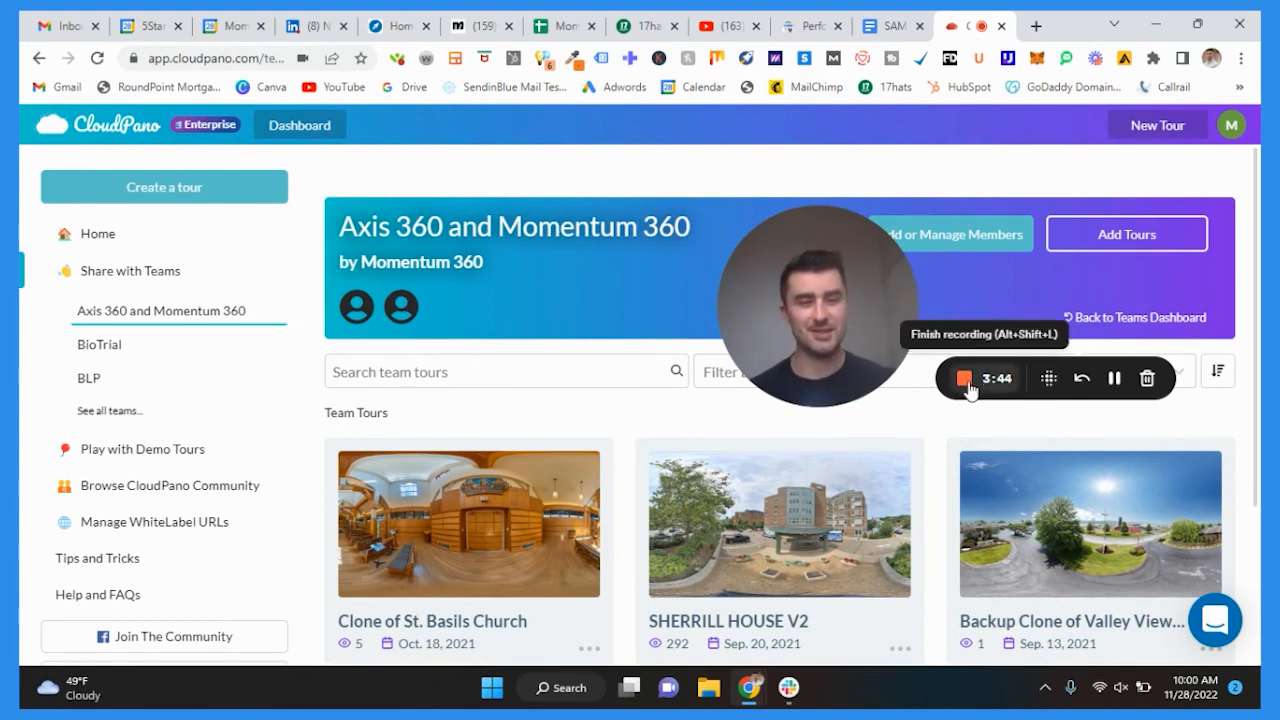